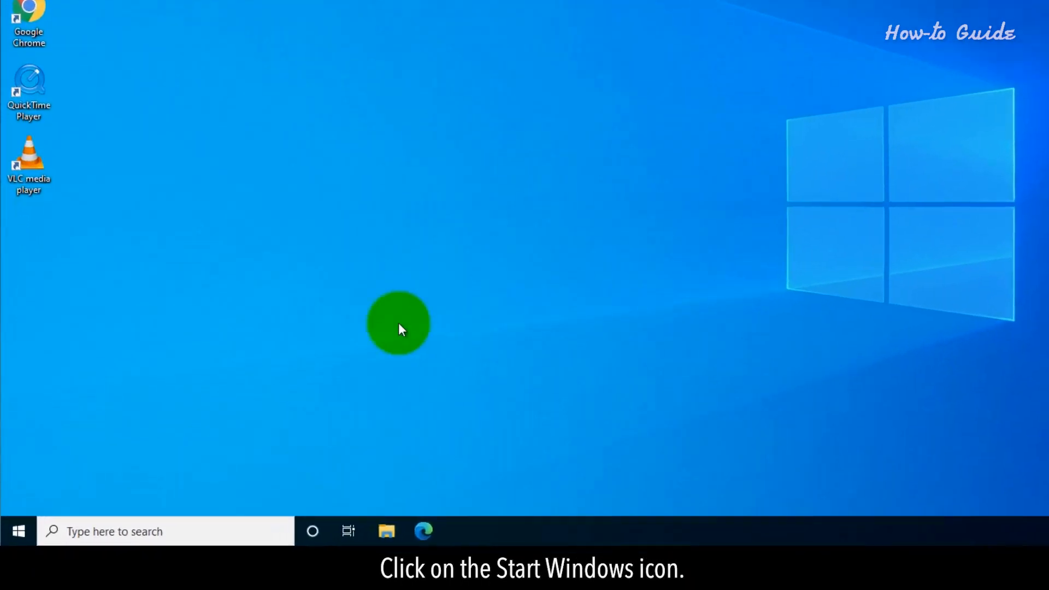
Launch Windows Media Player from the Start menu's Windows Accessories group
{"action": "left_click", "coordinate": [15, 531]}
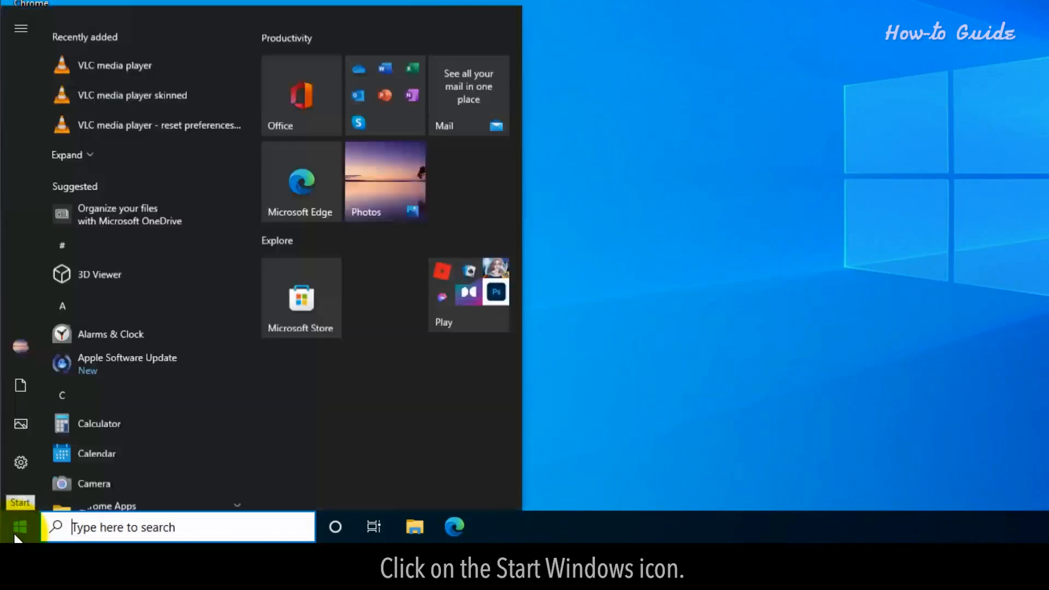
{"action": "scroll", "scroll_direction": "down", "scroll_amount": 3}
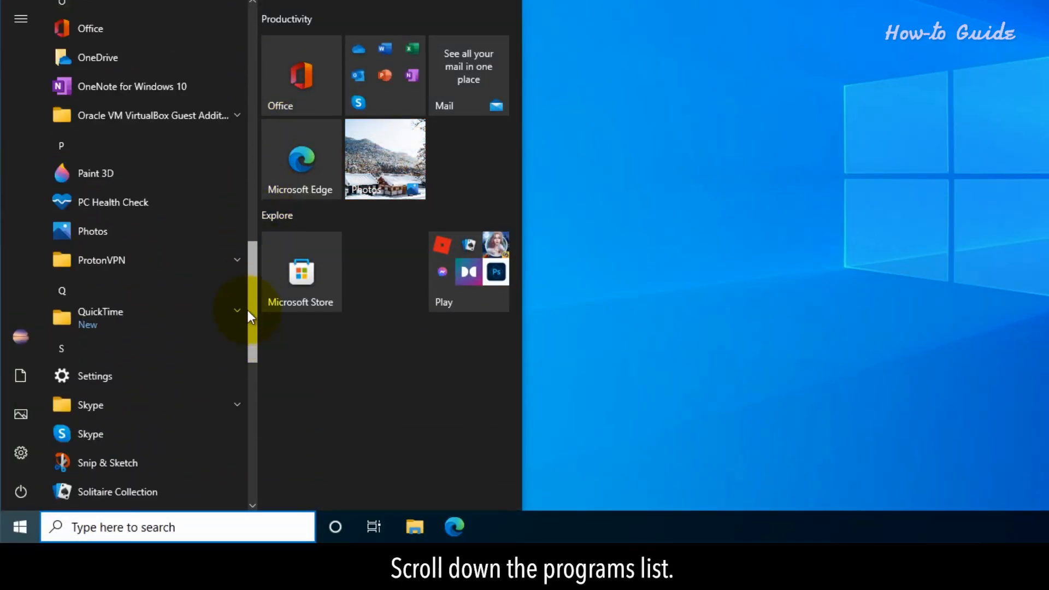
{"action": "scroll", "scroll_direction": "down", "scroll_amount": 3}
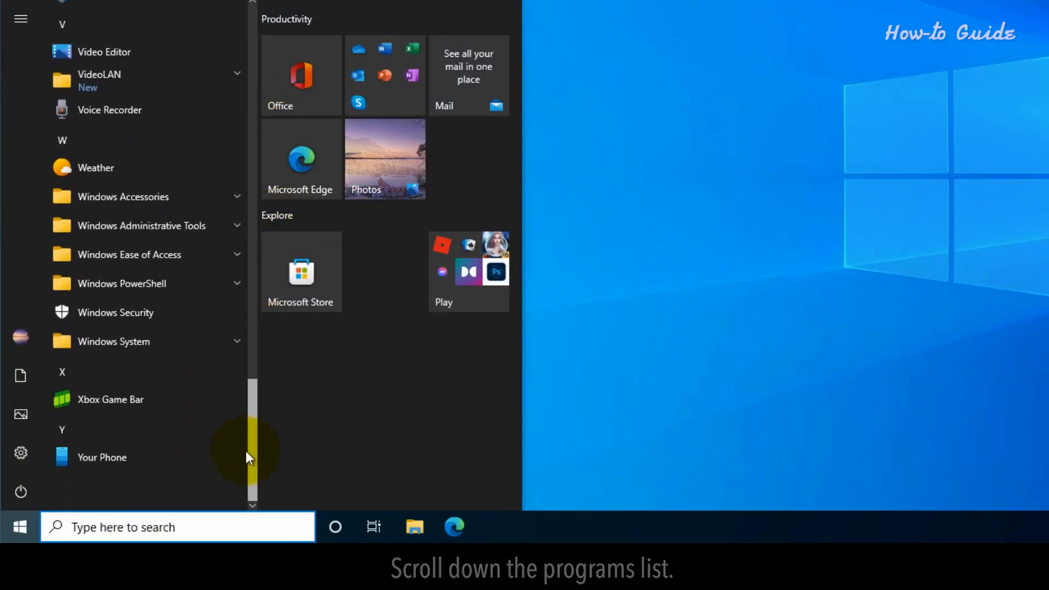
{"action": "left_click", "coordinate": [124, 193]}
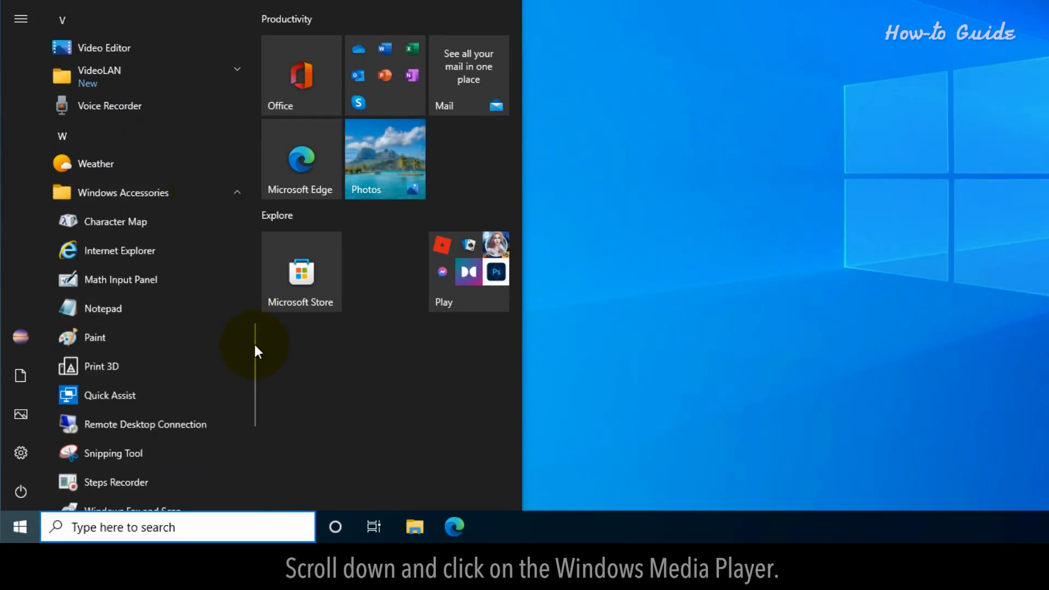
{"action": "scroll", "scroll_direction": "down", "scroll_amount": 3}
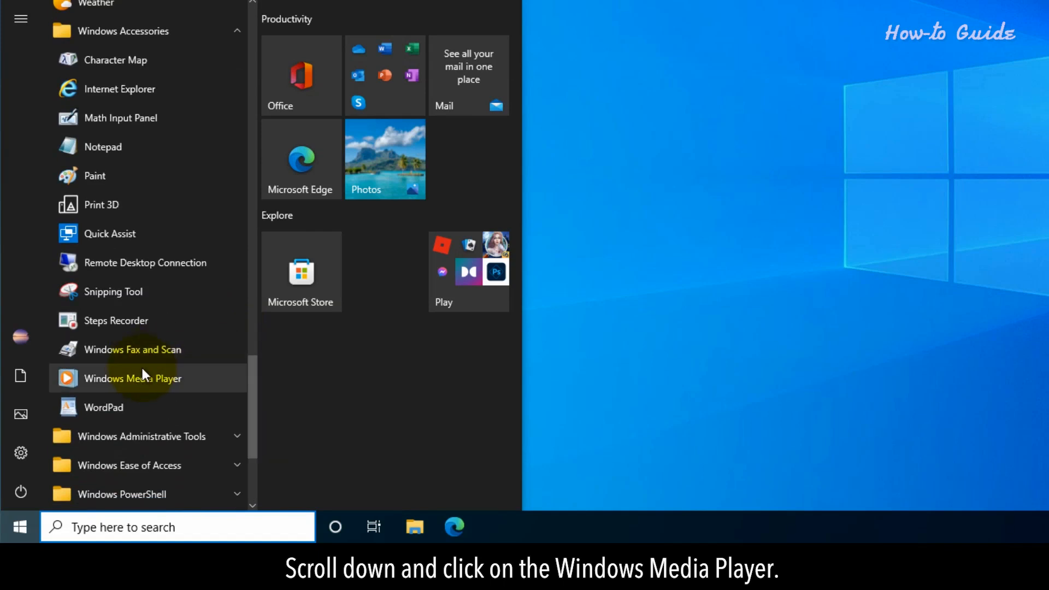
{"action": "left_click", "coordinate": [133, 378]}
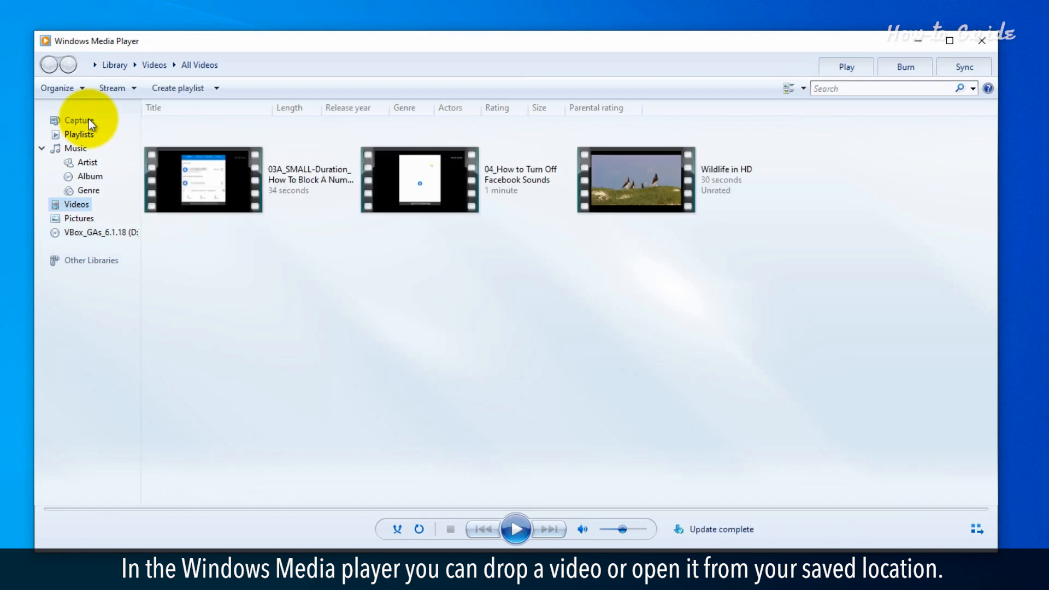
Play the 'Wildlife in HD' clip from the Videos library, then close Windows Media Player
{"action": "left_click", "coordinate": [203, 179]}
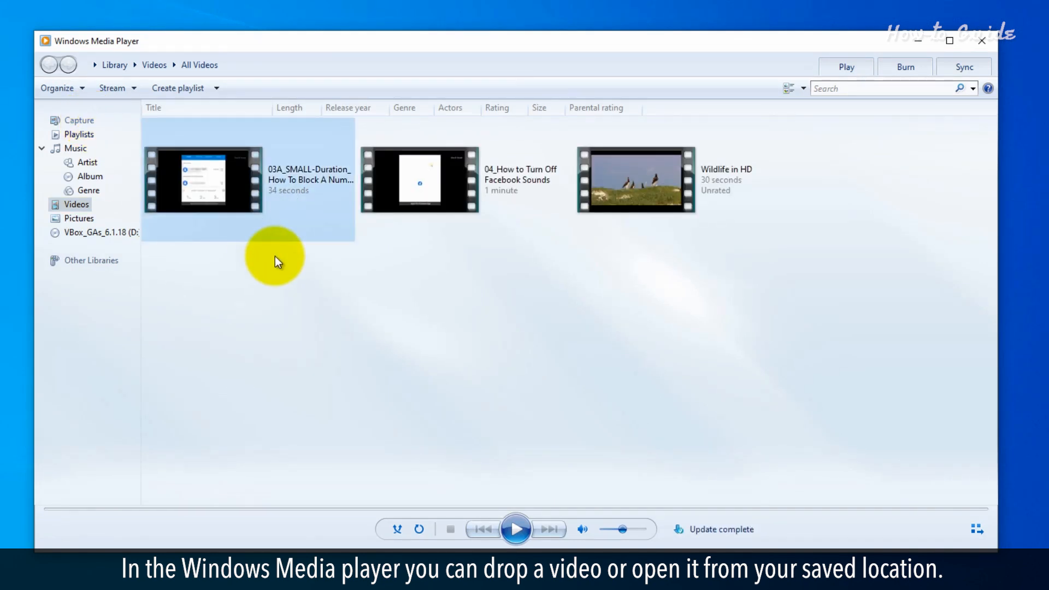
{"action": "left_click", "coordinate": [634, 179]}
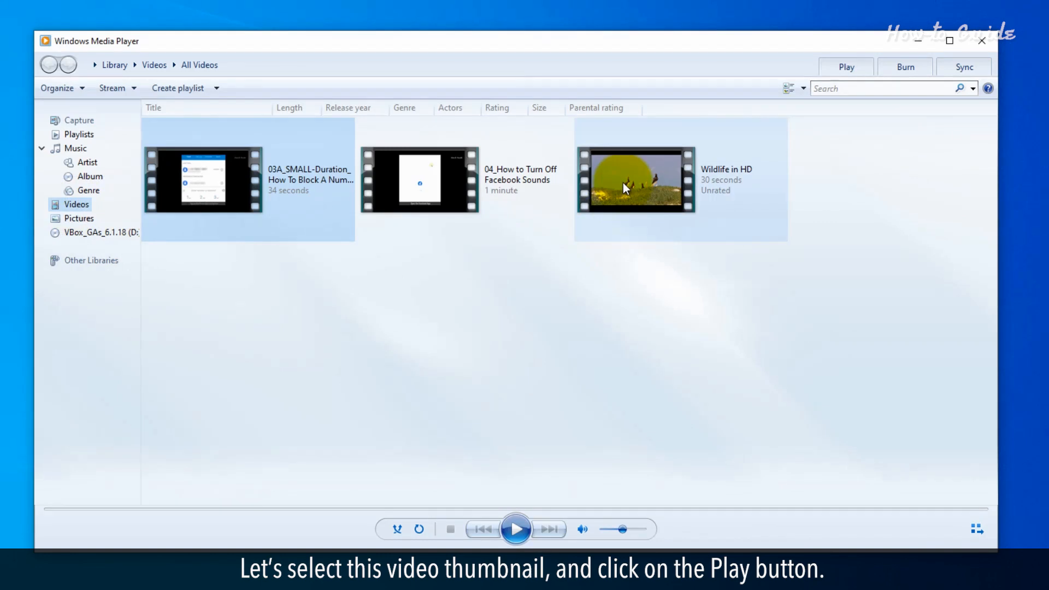
{"action": "left_click", "coordinate": [515, 528]}
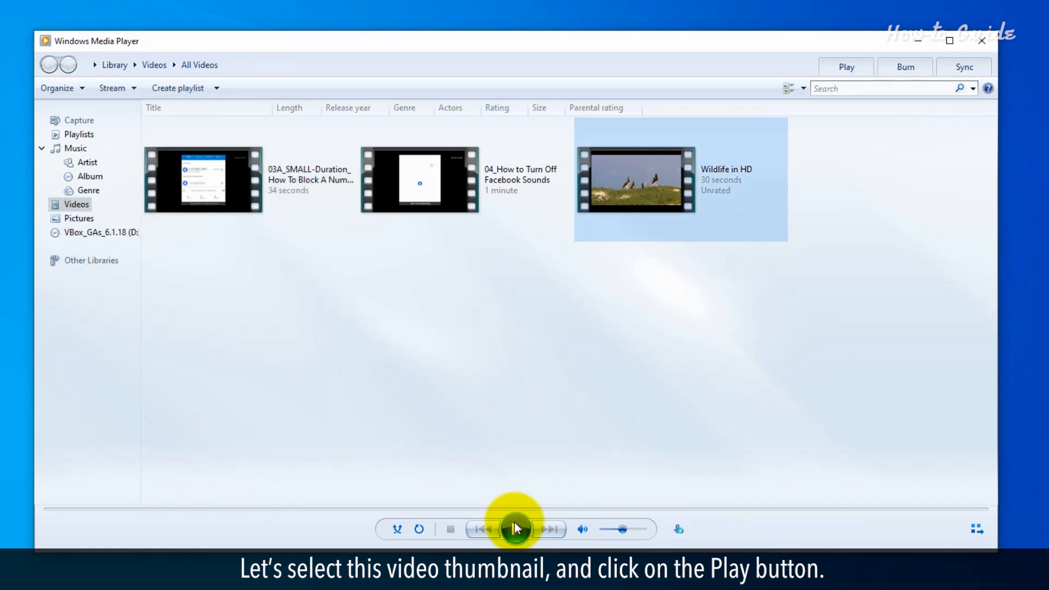
{"action": "left_click", "coordinate": [515, 529]}
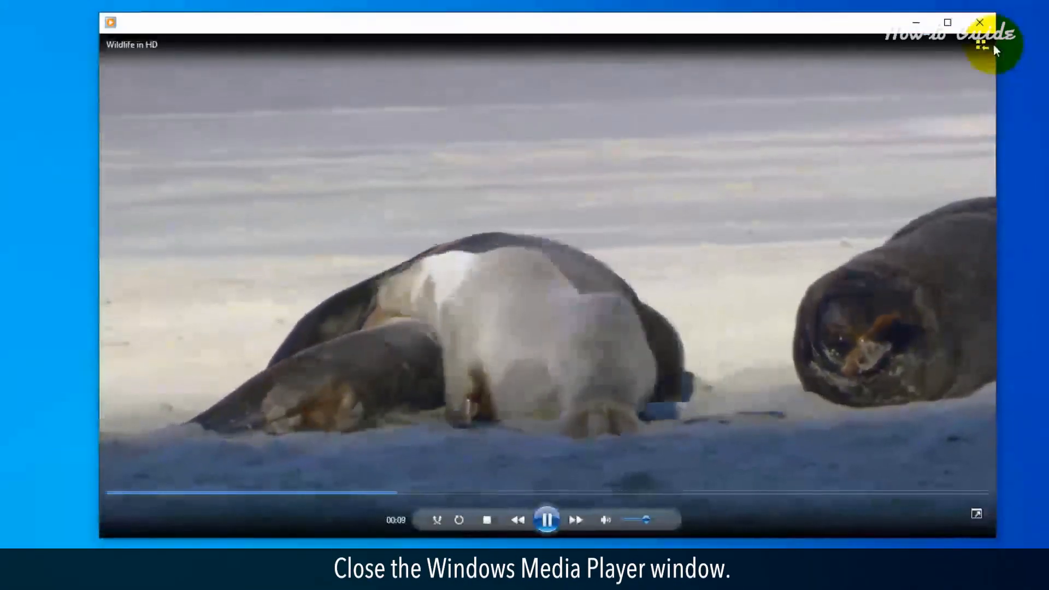
{"action": "left_click", "coordinate": [979, 22]}
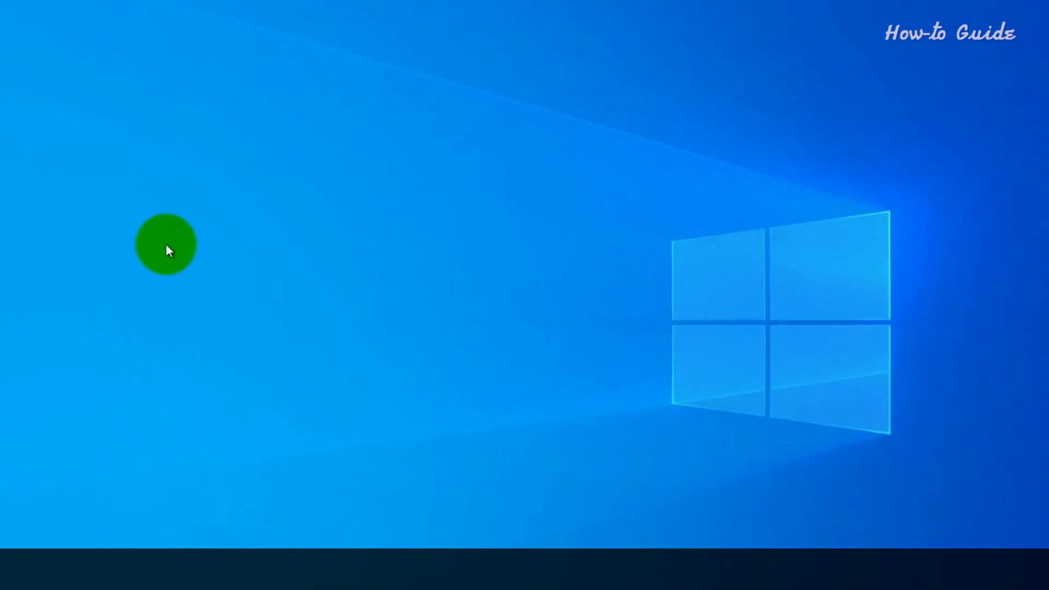
{"action": "left_click", "coordinate": [32, 277]}
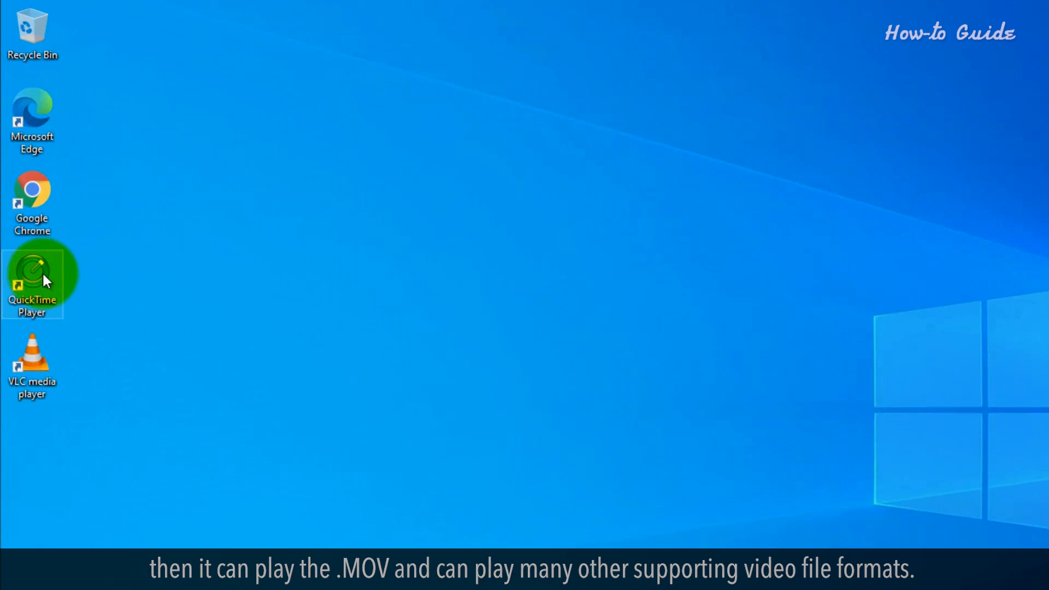
Launch QuickTime Player and open '04_How to Turn Off Facebook Sounds' from Videos
{"action": "double_click", "coordinate": [31, 274]}
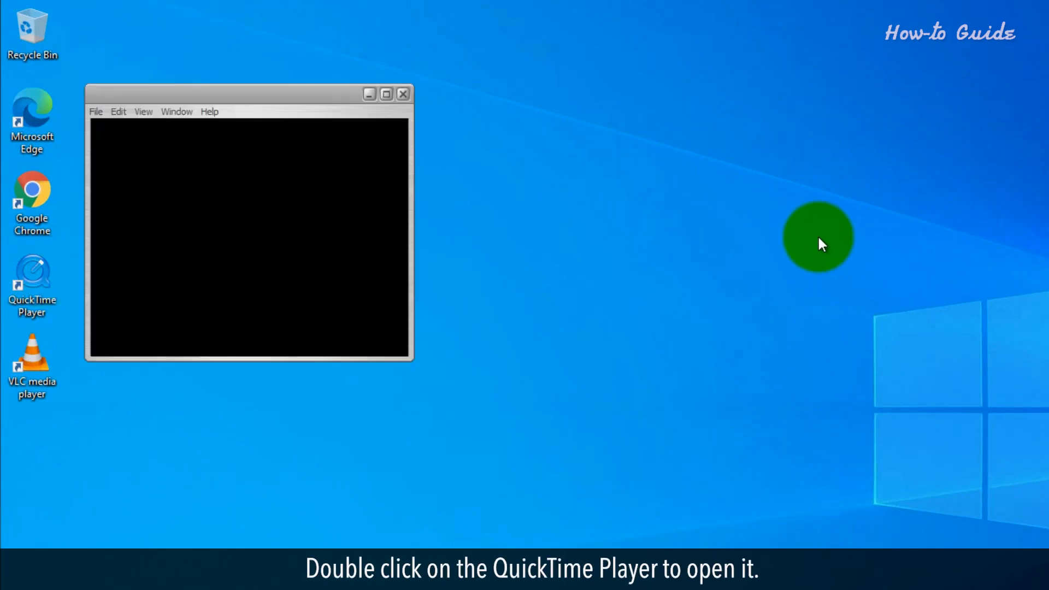
{"action": "double_click", "coordinate": [32, 277]}
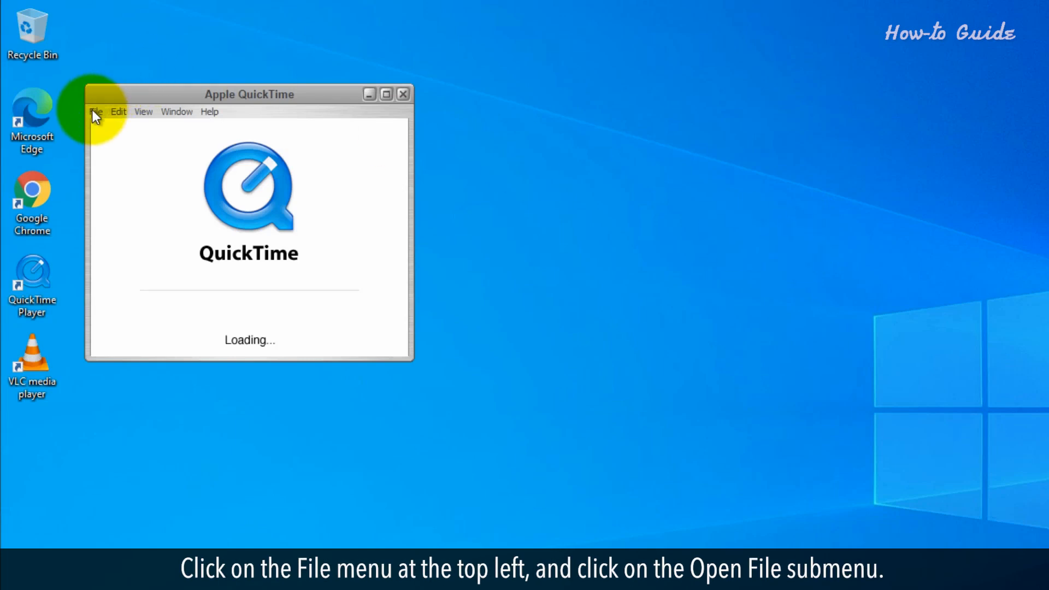
{"action": "left_click", "coordinate": [95, 111]}
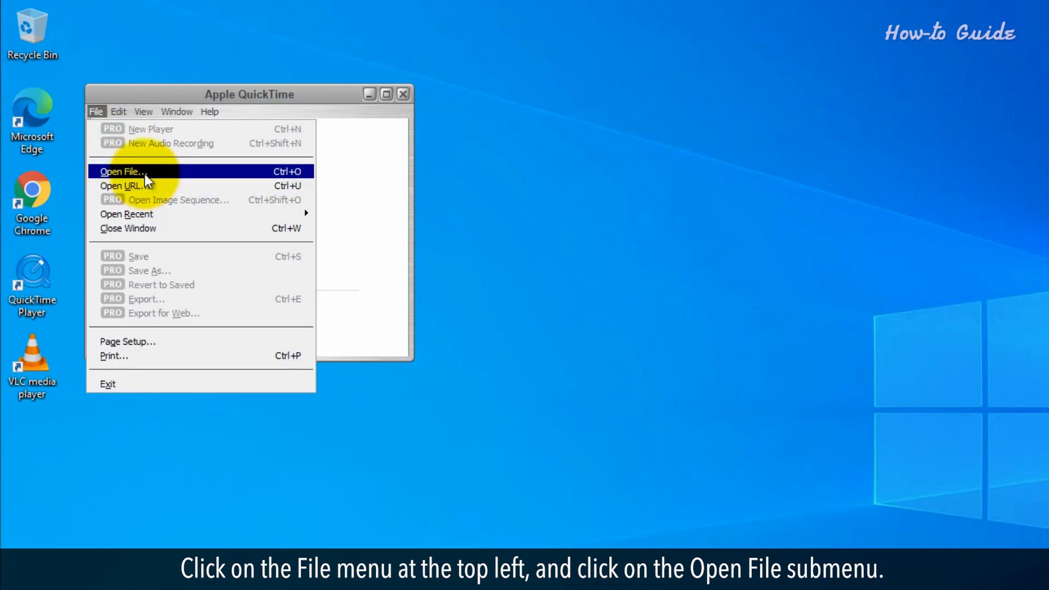
{"action": "left_click", "coordinate": [130, 171]}
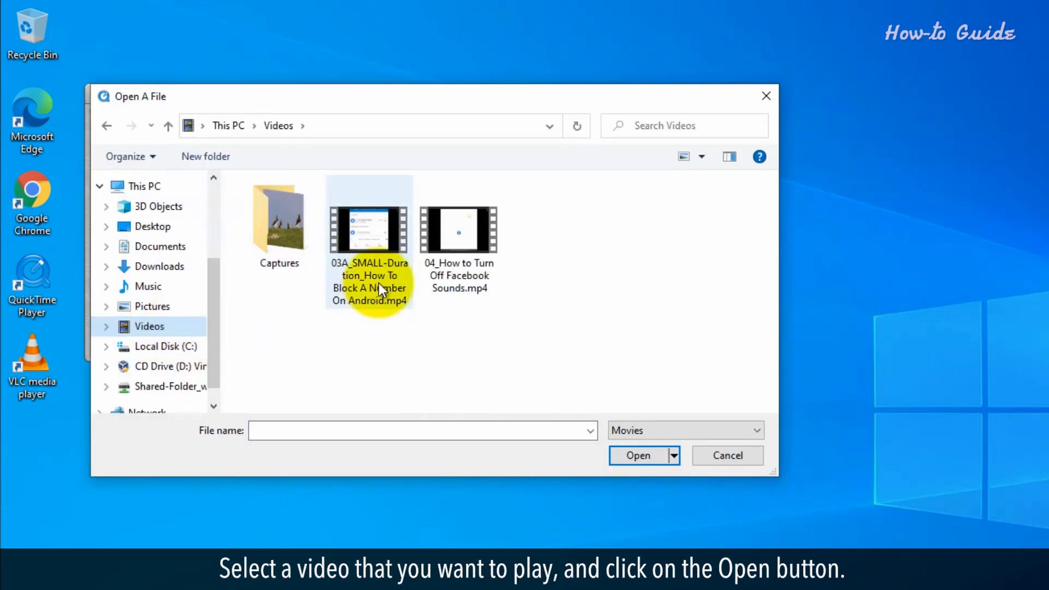
{"action": "left_click", "coordinate": [458, 230]}
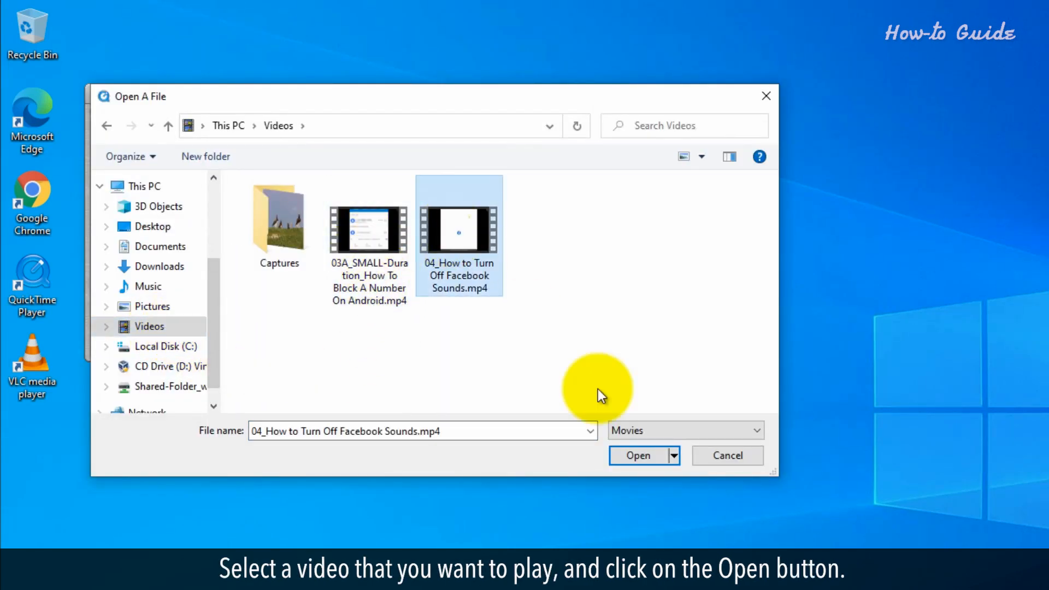
{"action": "left_click", "coordinate": [637, 456]}
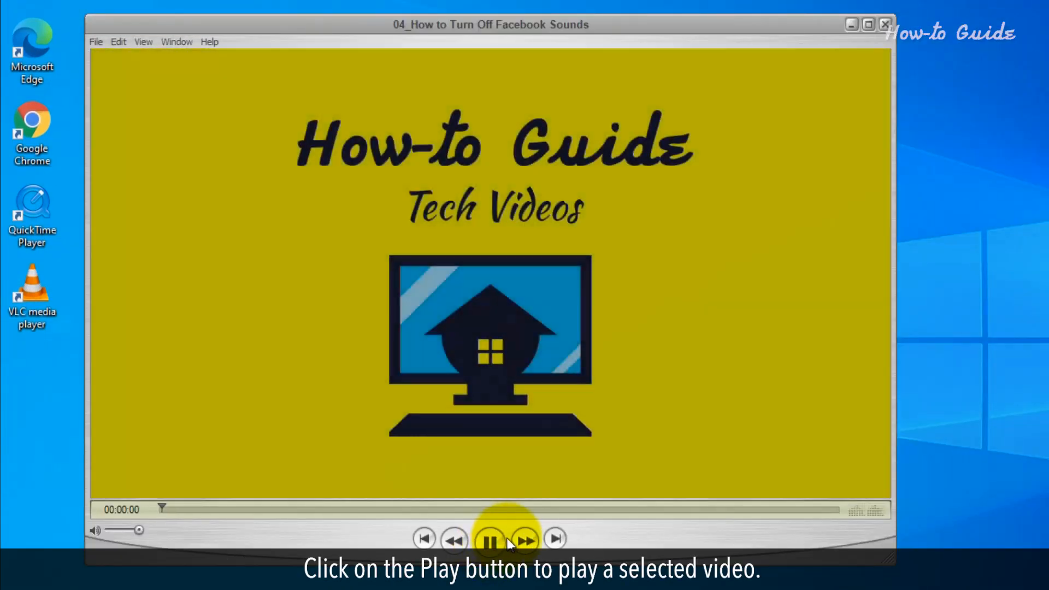
Play the Facebook Sounds video, then close its window and quit QuickTime Player
{"action": "left_click", "coordinate": [488, 539]}
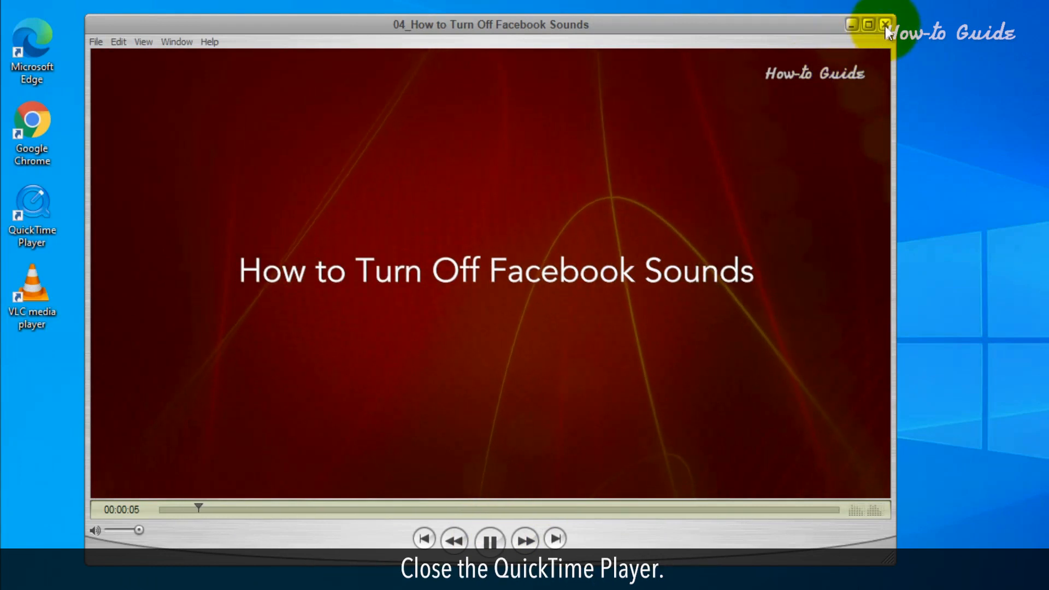
{"action": "left_click", "coordinate": [884, 24]}
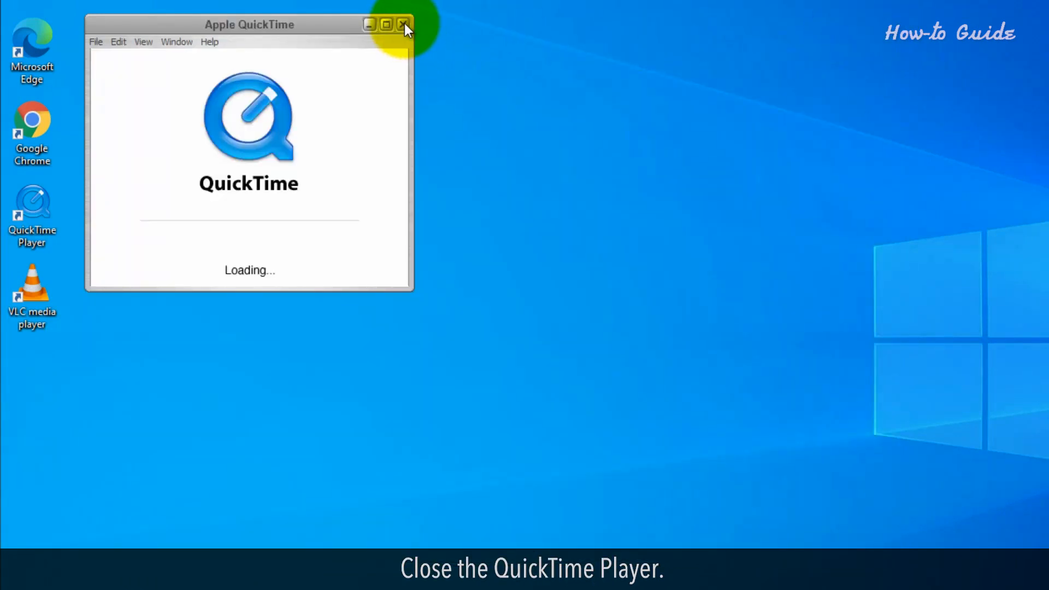
{"action": "left_click", "coordinate": [403, 25]}
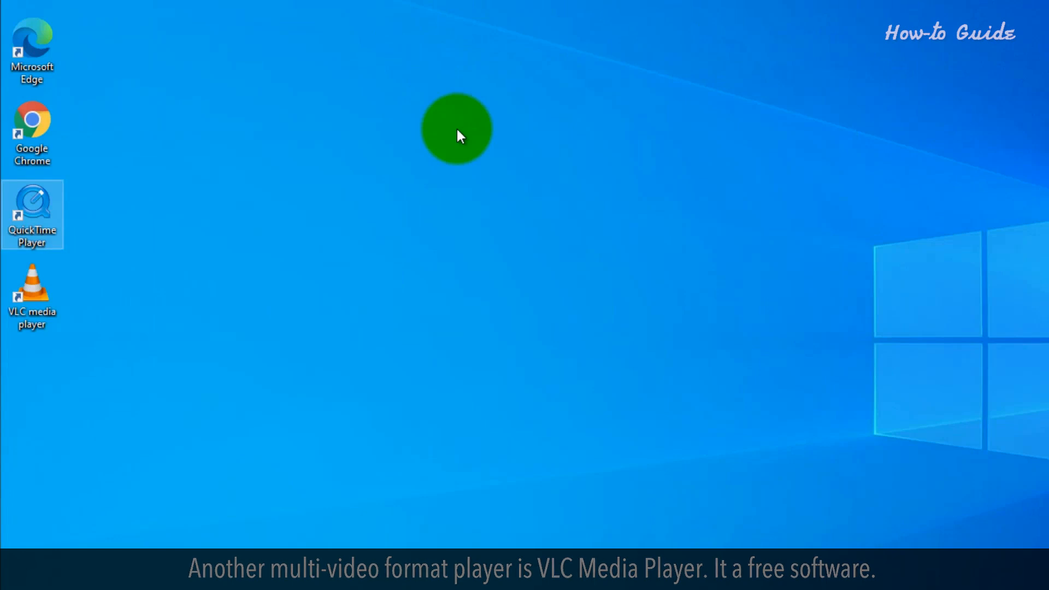
Launch VLC media player from its desktop shortcut and show the Media menu
{"action": "double_click", "coordinate": [32, 291]}
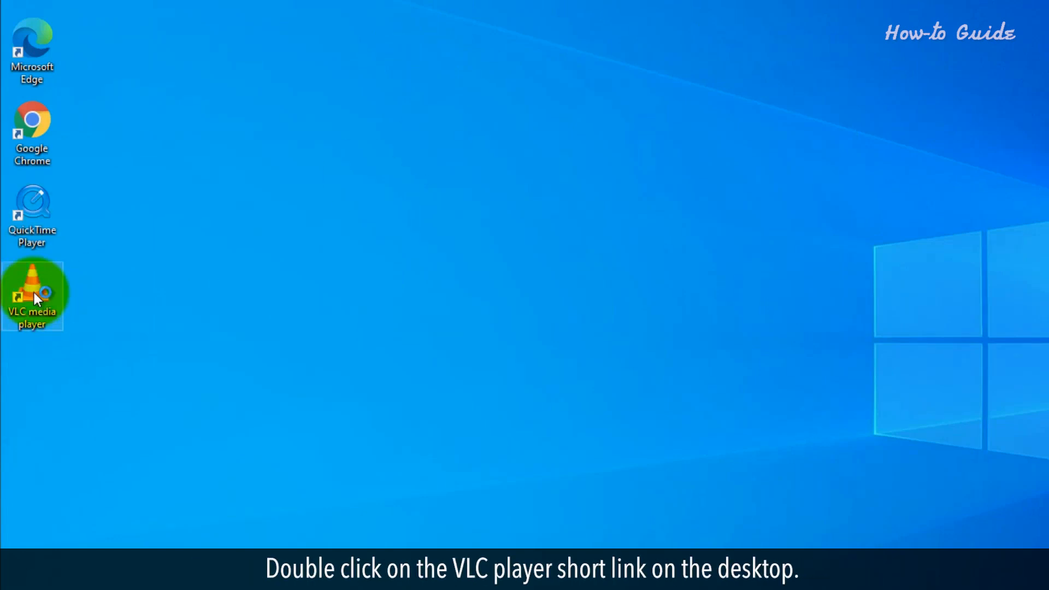
{"action": "double_click", "coordinate": [32, 295]}
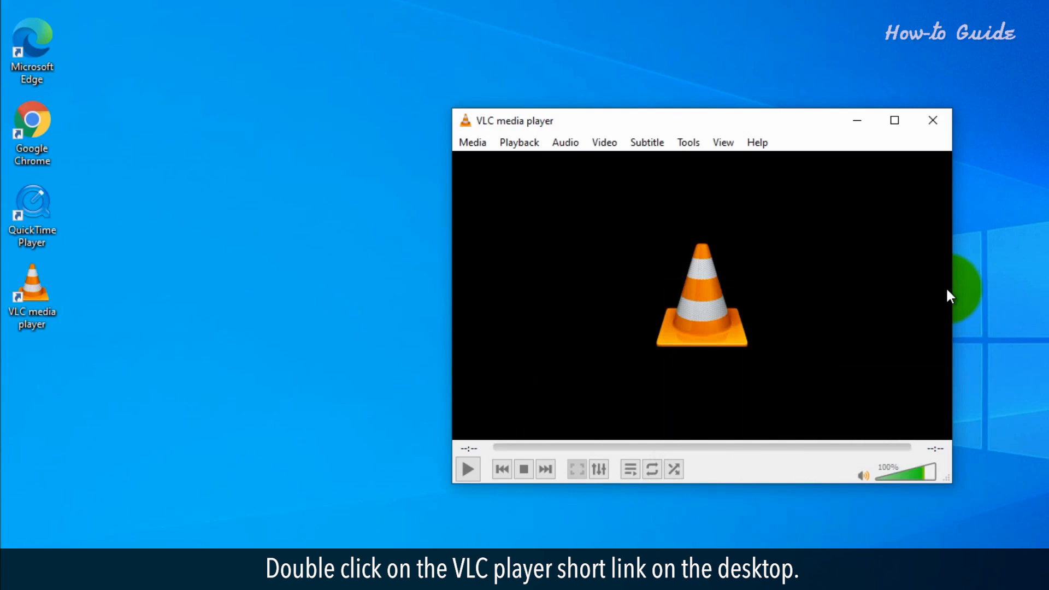
{"action": "mouse_move", "coordinate": [590, 222]}
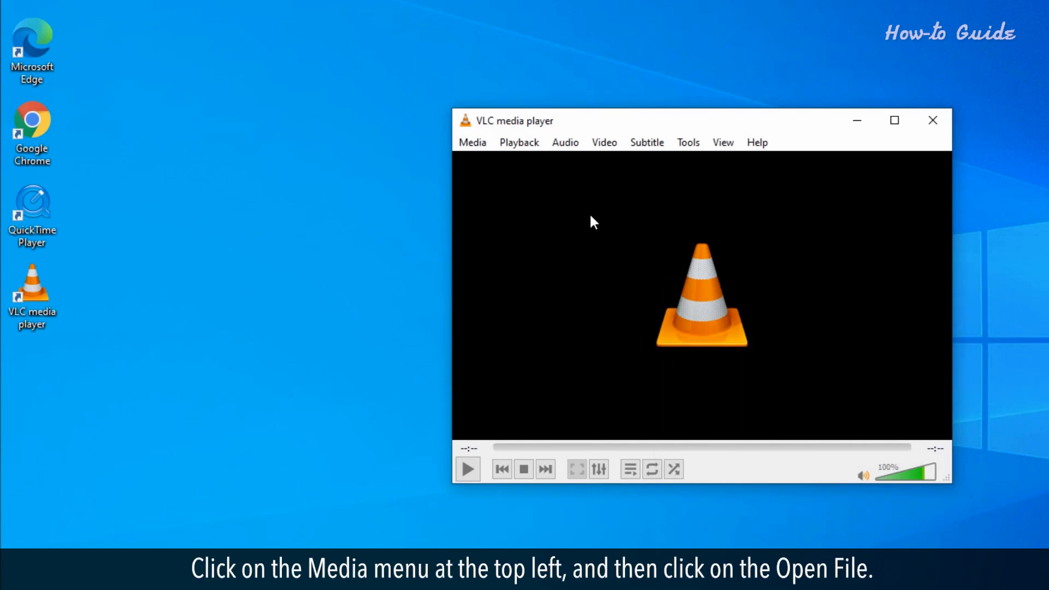
{"action": "left_click", "coordinate": [471, 142]}
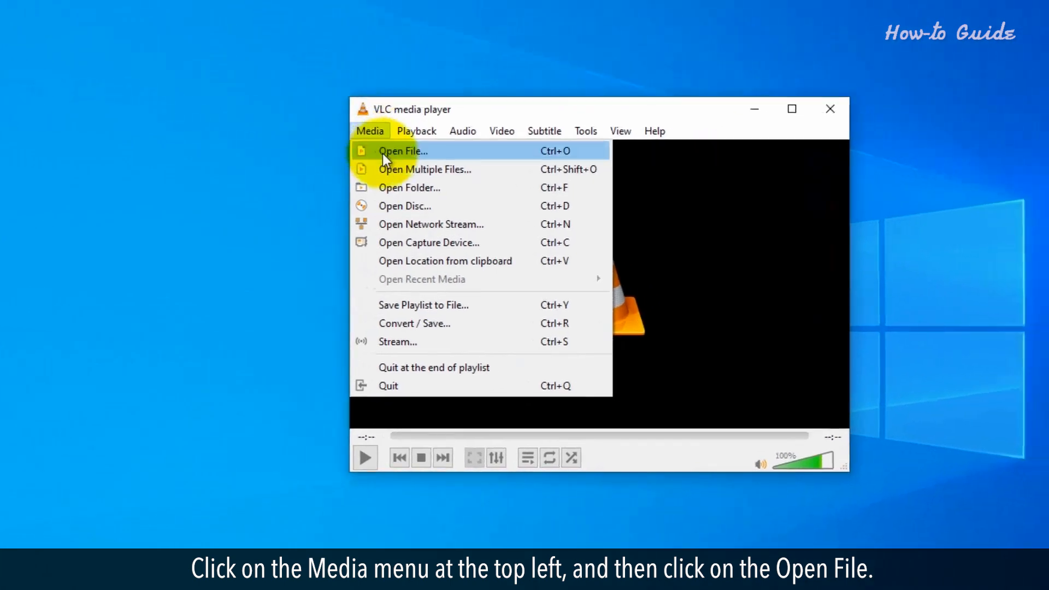
Open and play the 03A_SMALL 'How To Block A Number On Android' video in VLC
{"action": "left_click", "coordinate": [402, 151]}
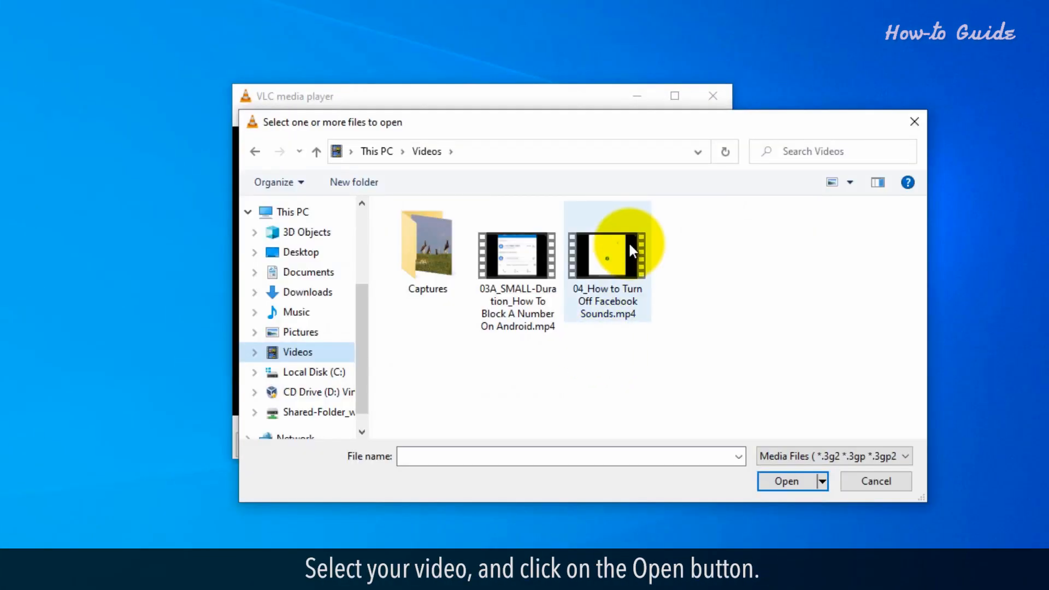
{"action": "left_click", "coordinate": [786, 480]}
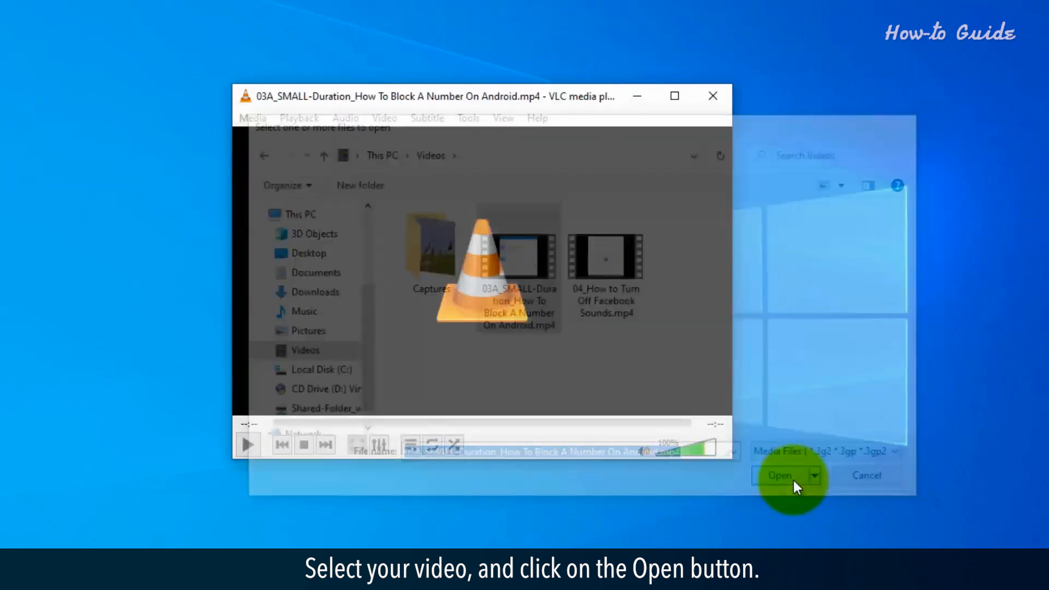
{"action": "left_click", "coordinate": [779, 475]}
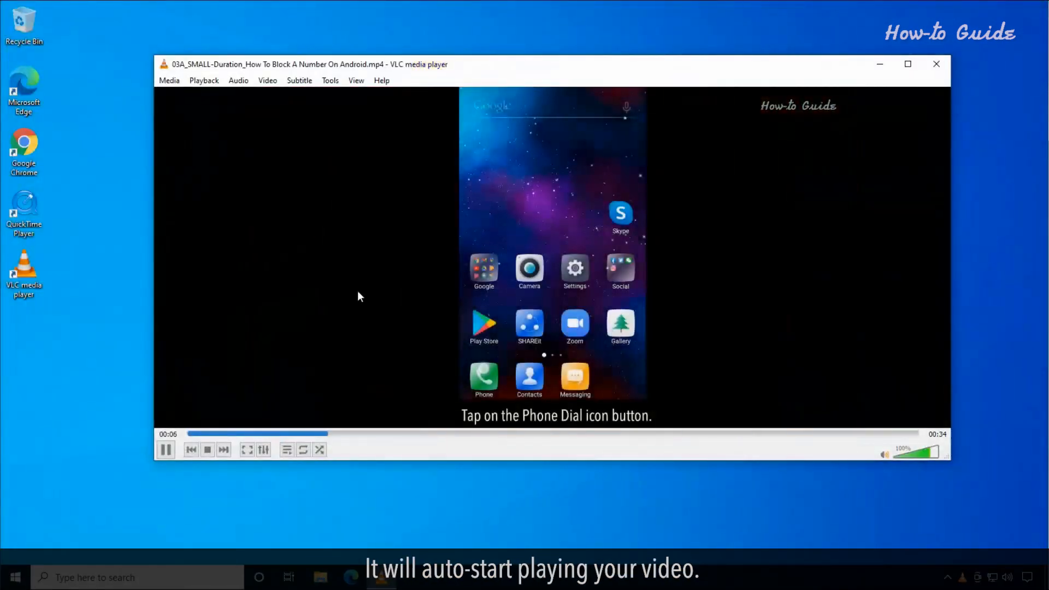